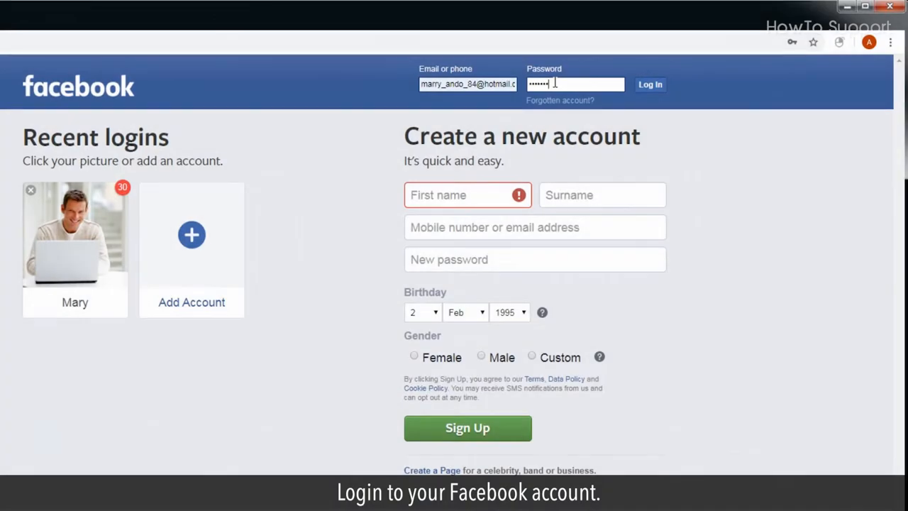
- Submit the email and password to log in to Facebook
left_click(650, 84)
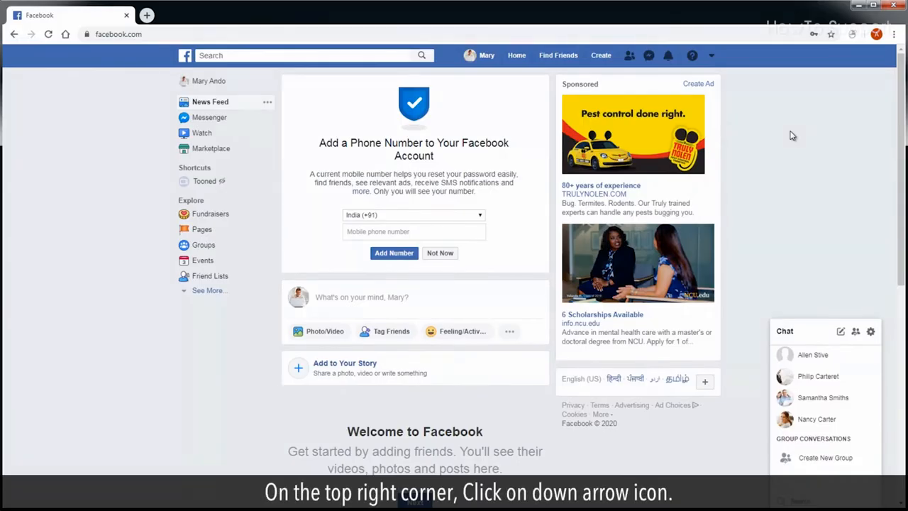
- Choose Settings from the top-right account dropdown menu
left_click(711, 56)
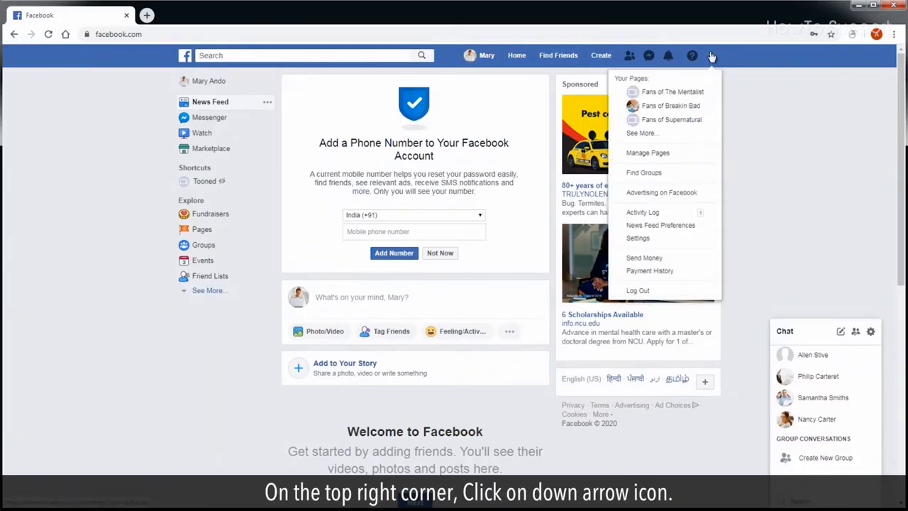
mouse_move(637, 238)
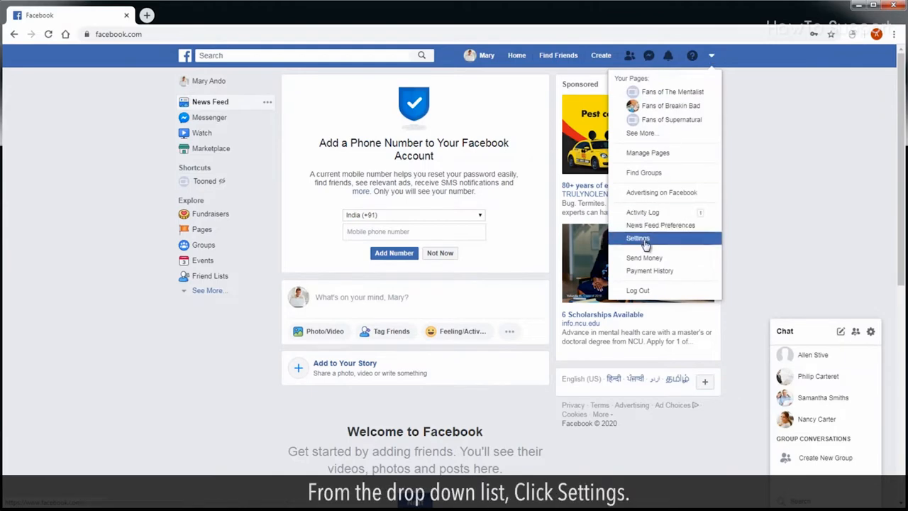
left_click(637, 238)
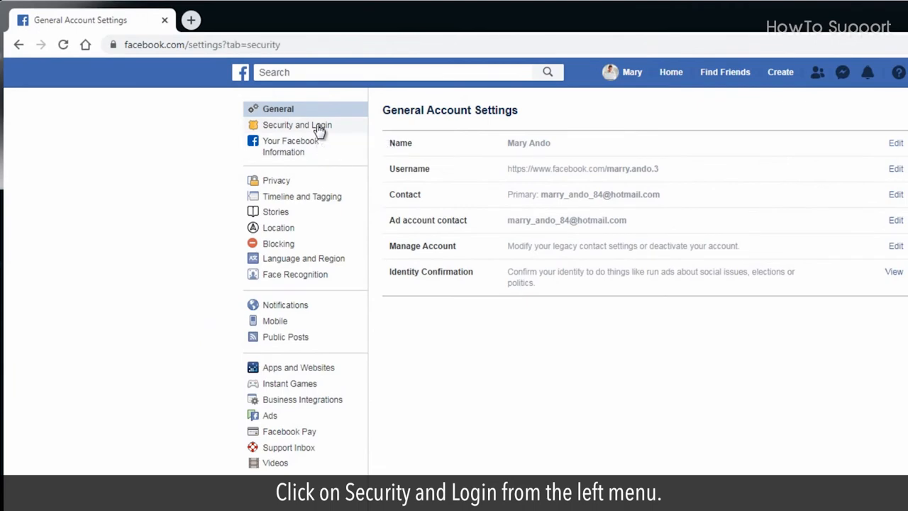
- Select Security and Login from the left-hand settings menu
left_click(297, 125)
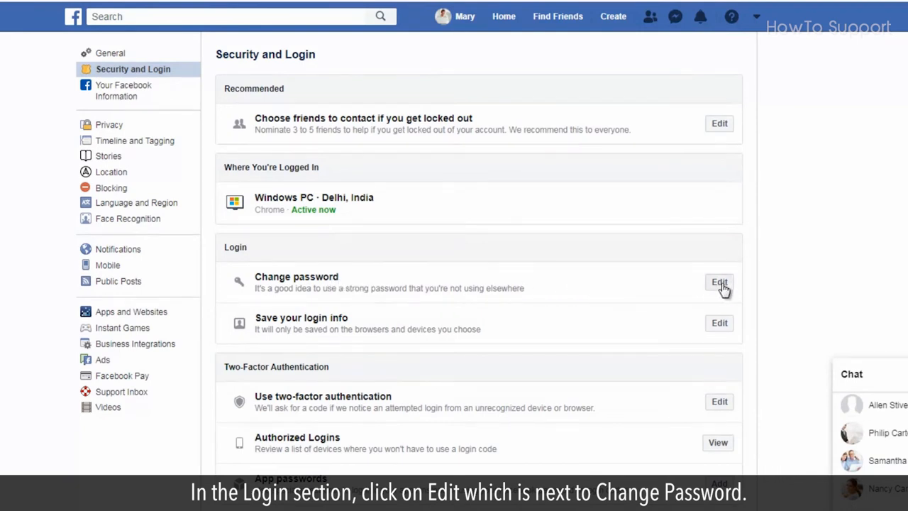
- Enter the current and new passwords, save, and confirm Stay logged in
left_click(719, 283)
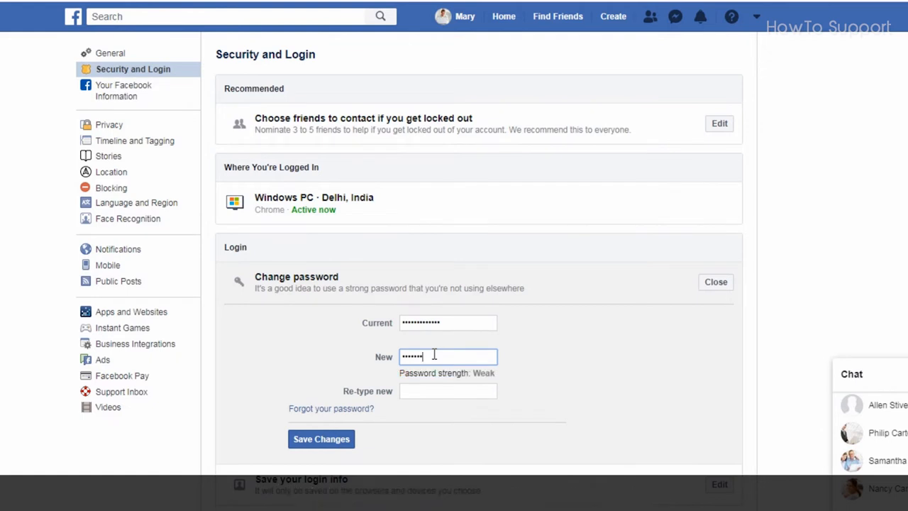
type("••••••")
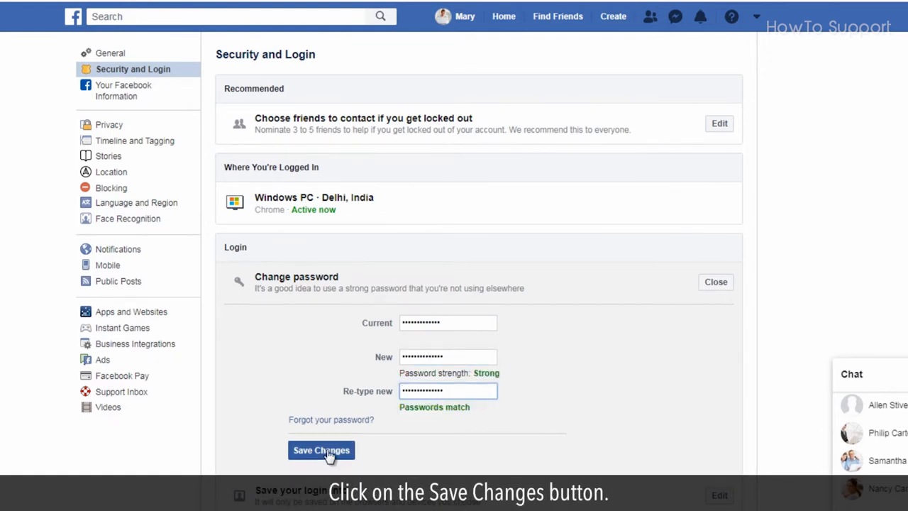
left_click(321, 450)
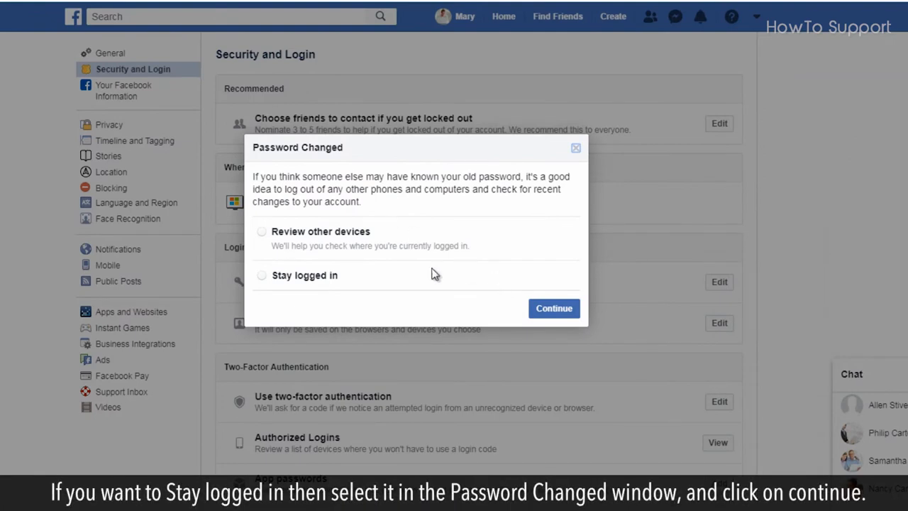
left_click(262, 275)
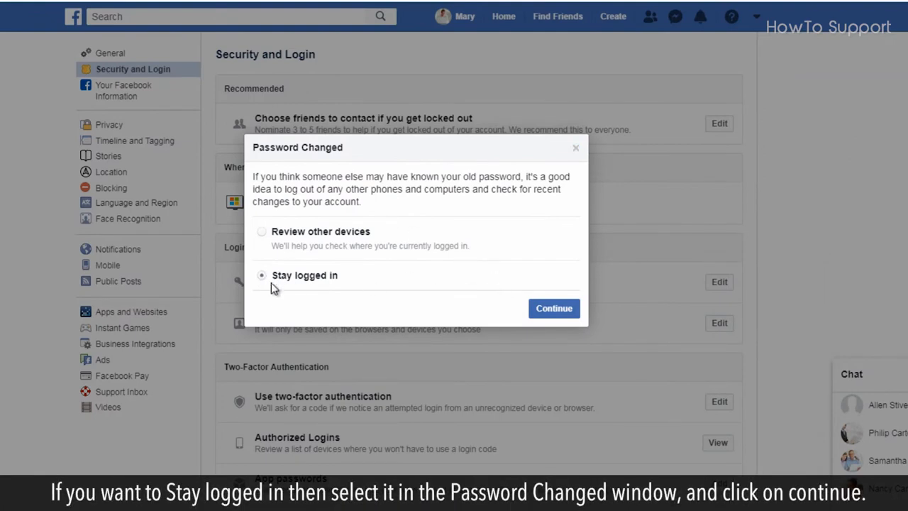
left_click(554, 308)
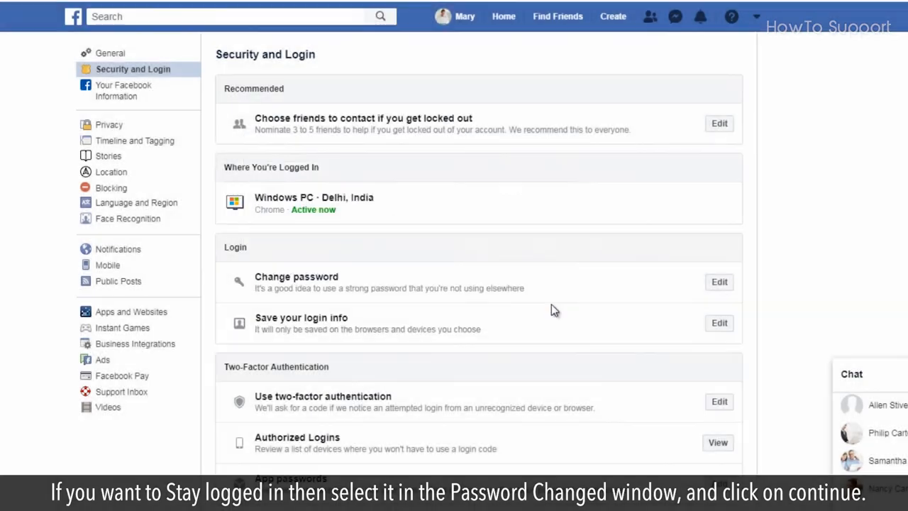